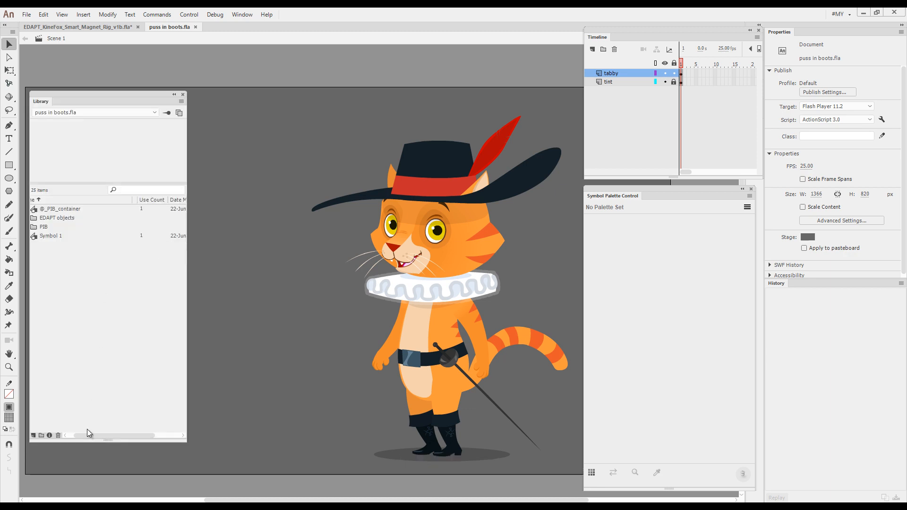
{"action": "left_click", "coordinate": [71, 209]}
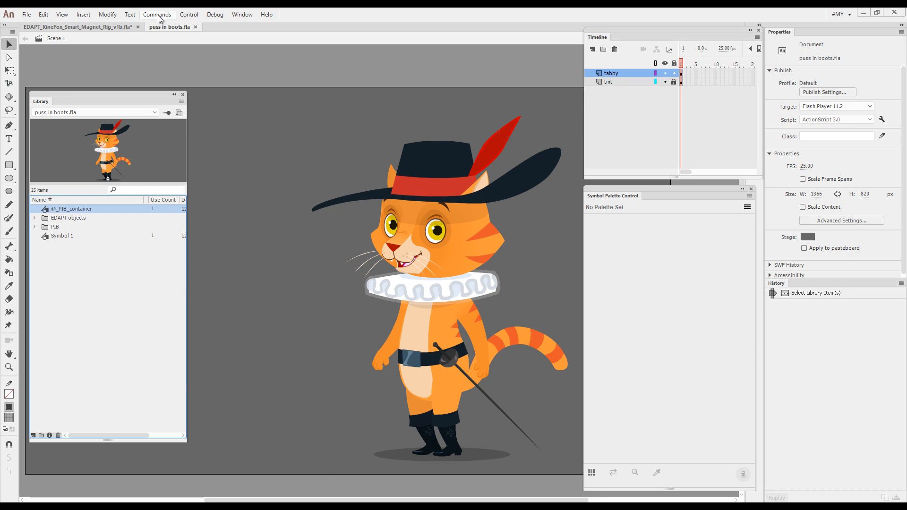
{"action": "left_click", "coordinate": [156, 14]}
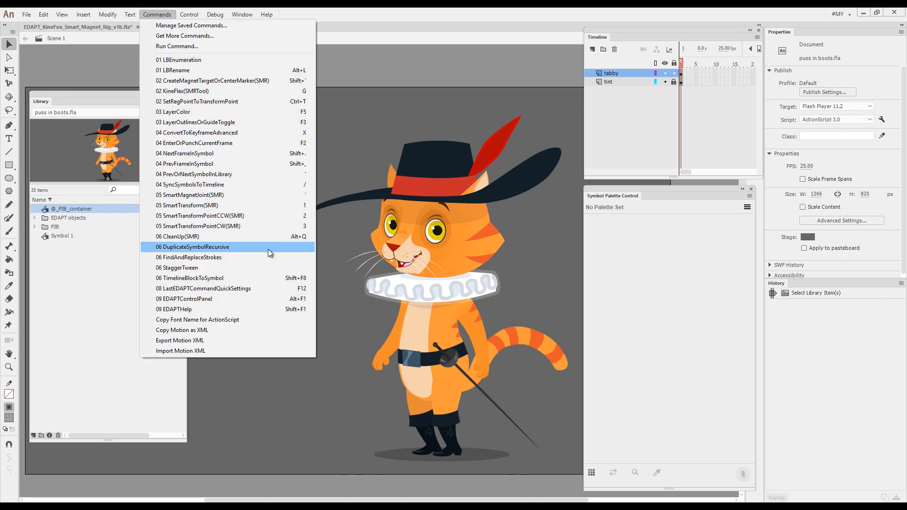
{"action": "left_click", "coordinate": [193, 247]}
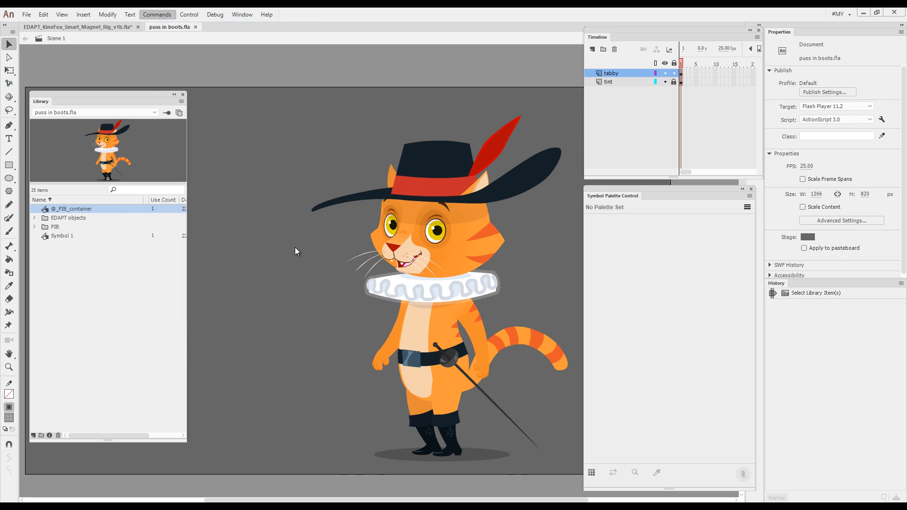
{"action": "left_click", "coordinate": [157, 14]}
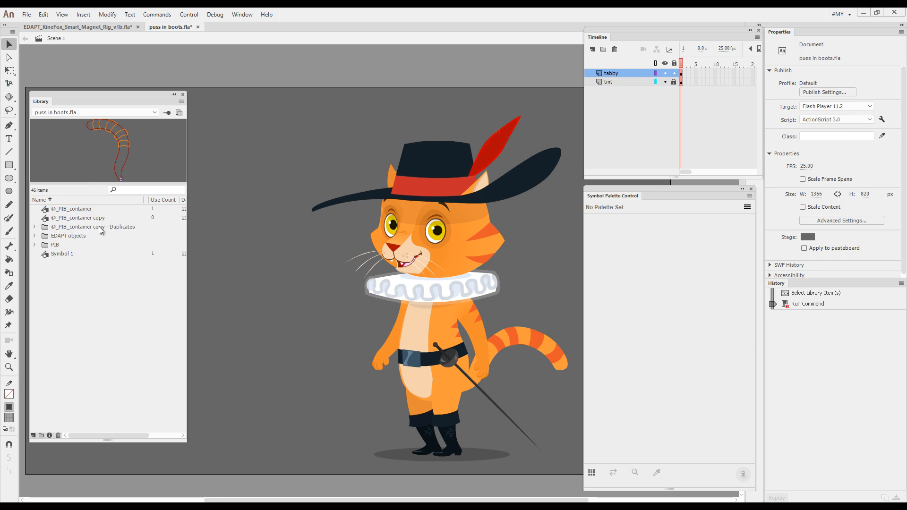
- Select the duplicated container and expand the Duplicates folder of copied parts
{"action": "left_click", "coordinate": [78, 218]}
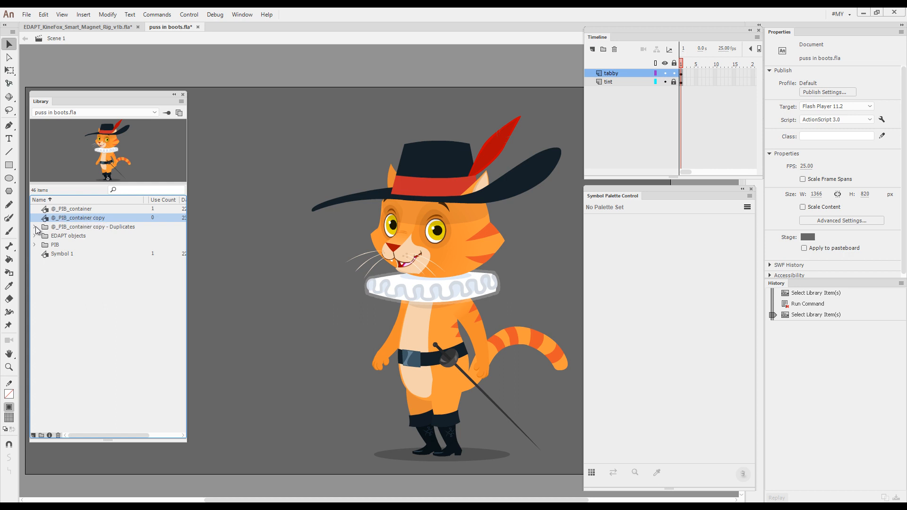
{"action": "left_click", "coordinate": [35, 227]}
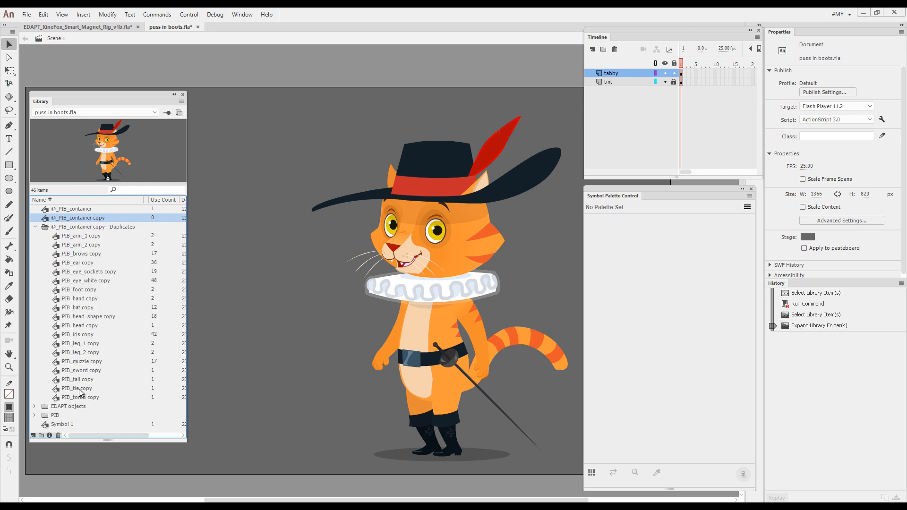
- Collapse the Duplicates folder in the Library
{"action": "left_click", "coordinate": [35, 226]}
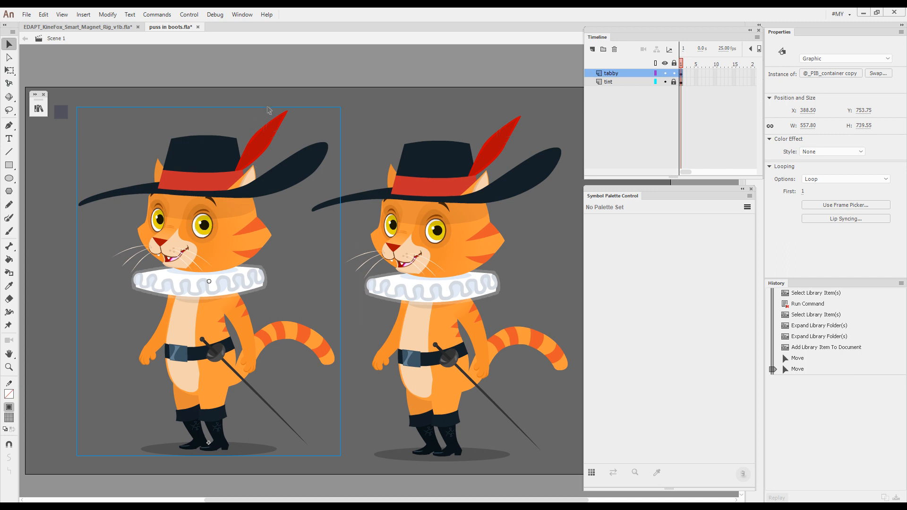
{"action": "mouse_move", "coordinate": [342, 101]}
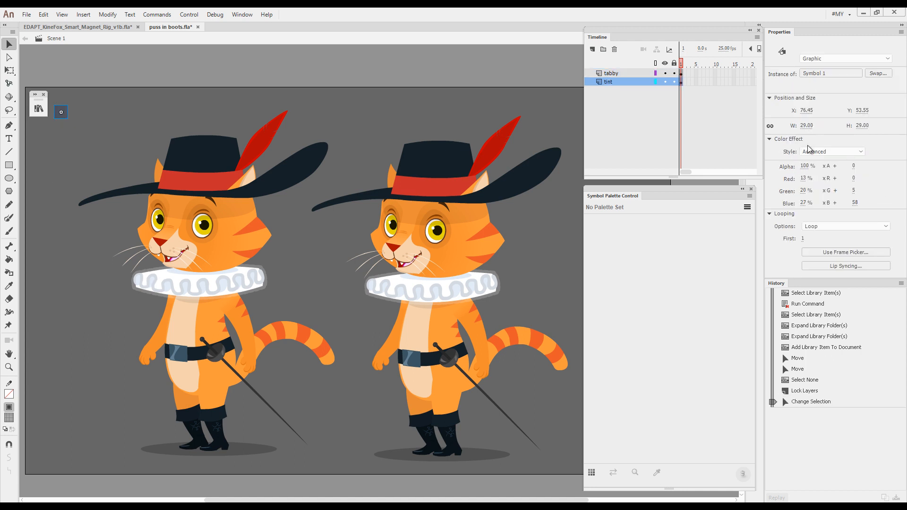
{"action": "mouse_move", "coordinate": [73, 89]}
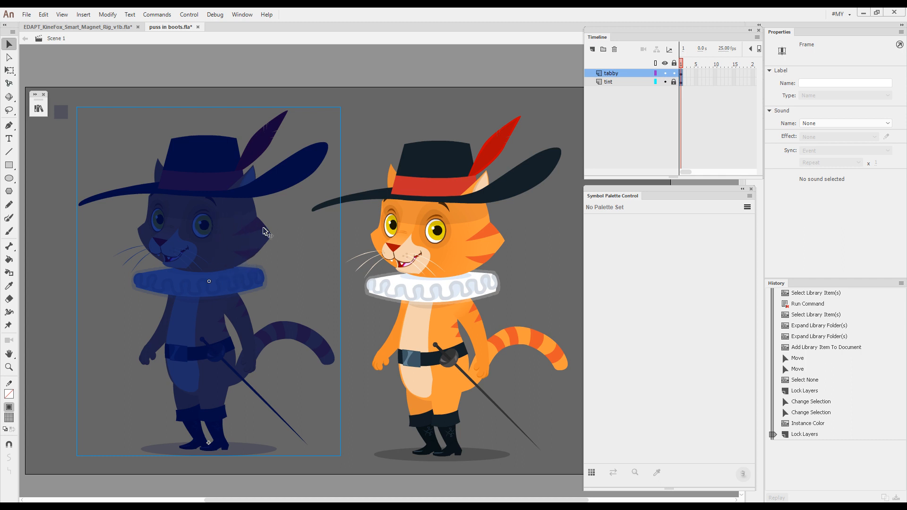
{"action": "mouse_move", "coordinate": [353, 316]}
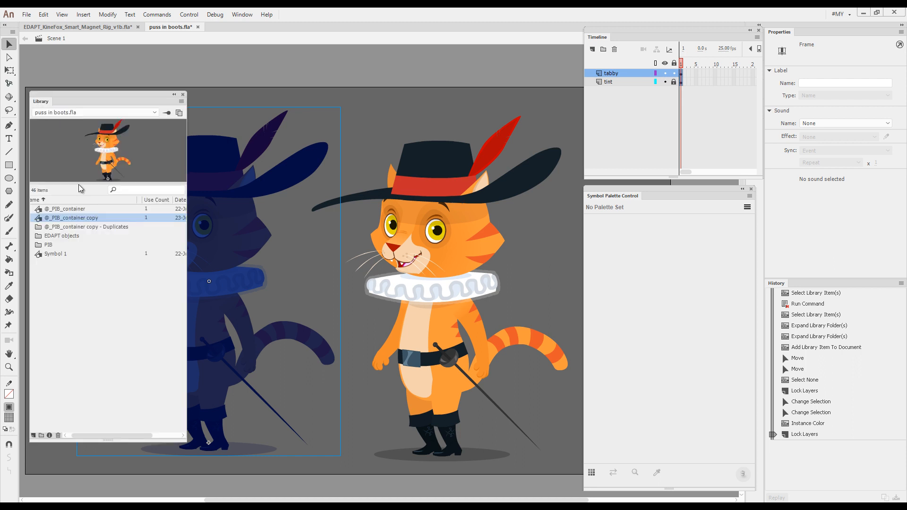
{"action": "left_click", "coordinate": [65, 209]}
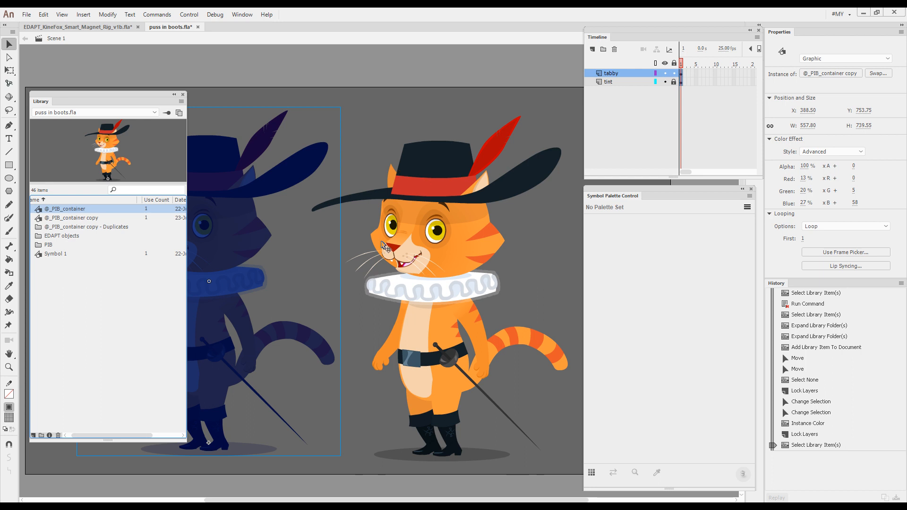
{"action": "left_click", "coordinate": [592, 473]}
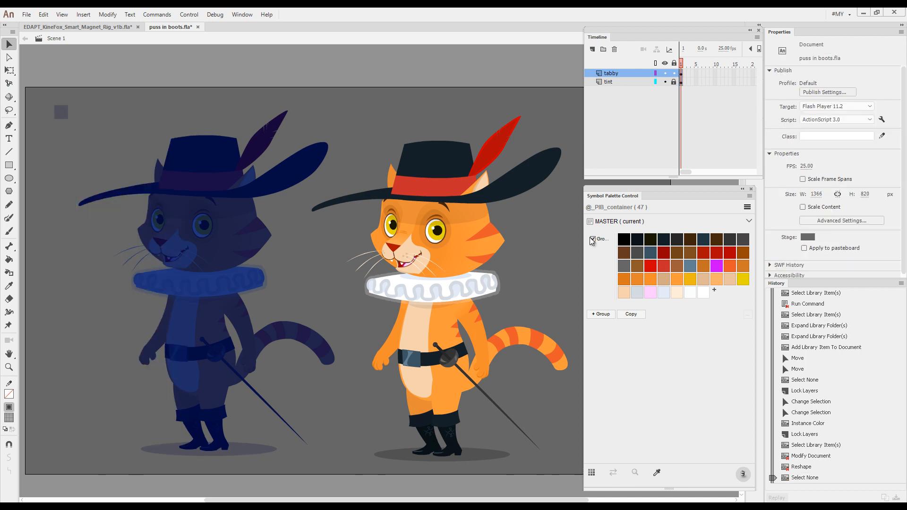
{"action": "left_click", "coordinate": [593, 239]}
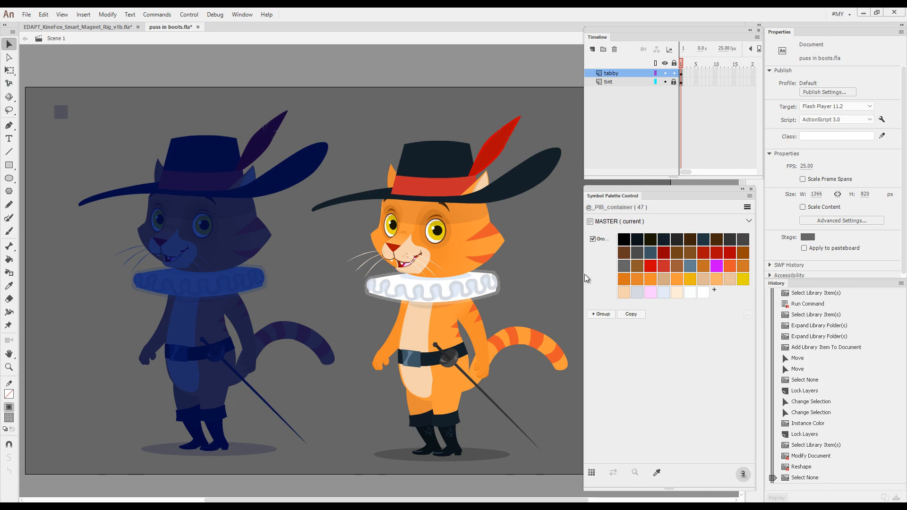
{"action": "mouse_move", "coordinate": [606, 278]}
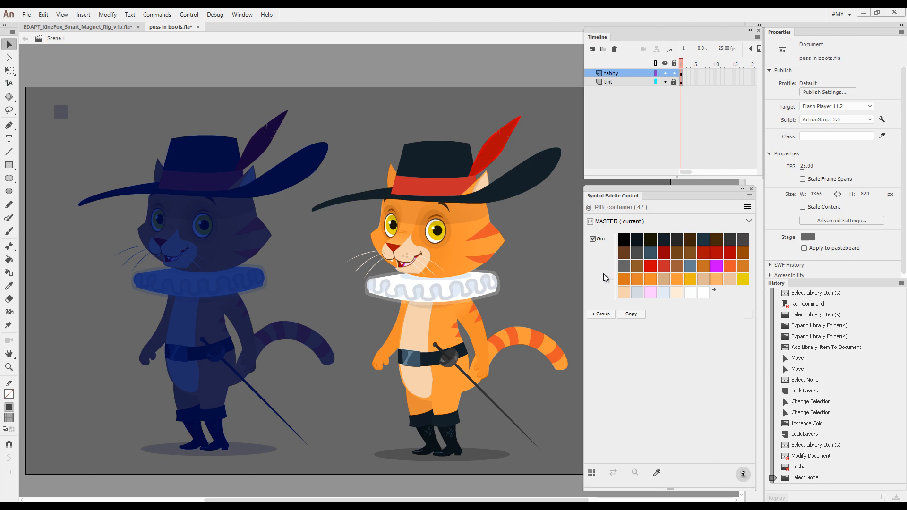
{"action": "mouse_move", "coordinate": [689, 229]}
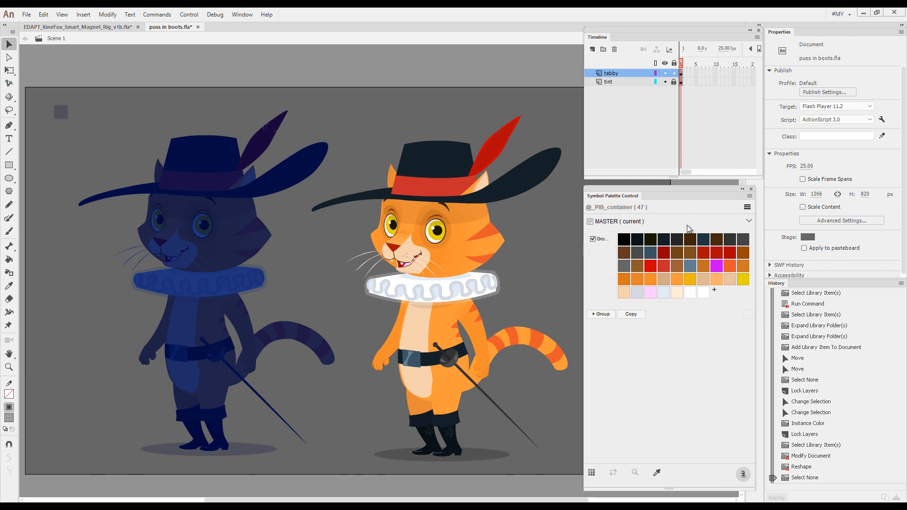
{"action": "mouse_move", "coordinate": [670, 405]}
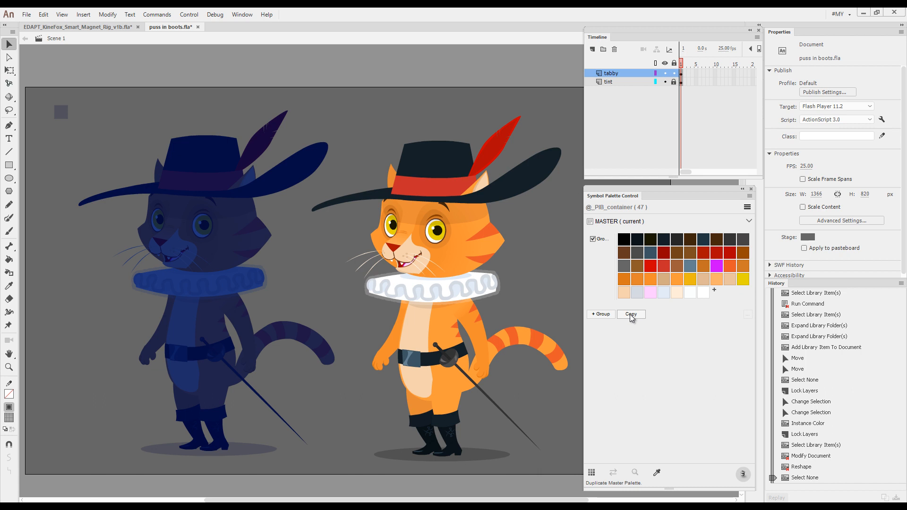
- Copy the MASTER palette as a new palette named 'night'
{"action": "left_click", "coordinate": [631, 314]}
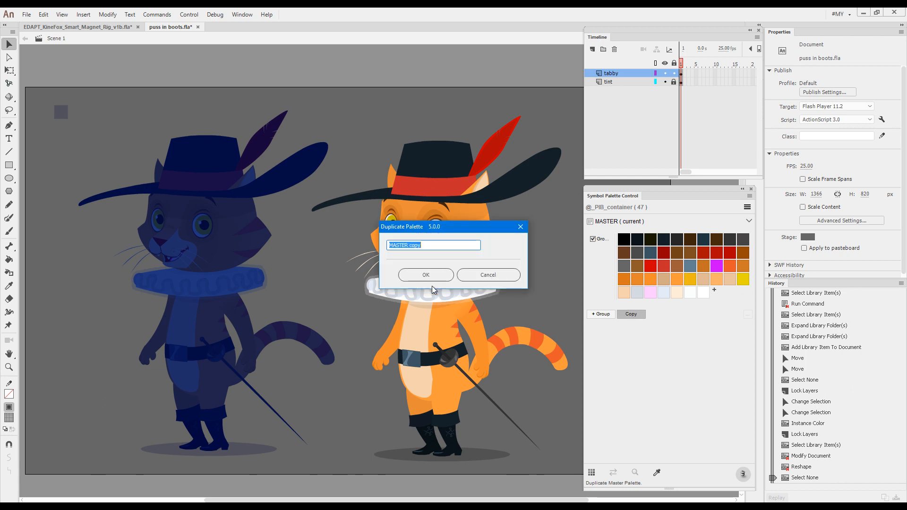
{"action": "type", "text": "ni"}
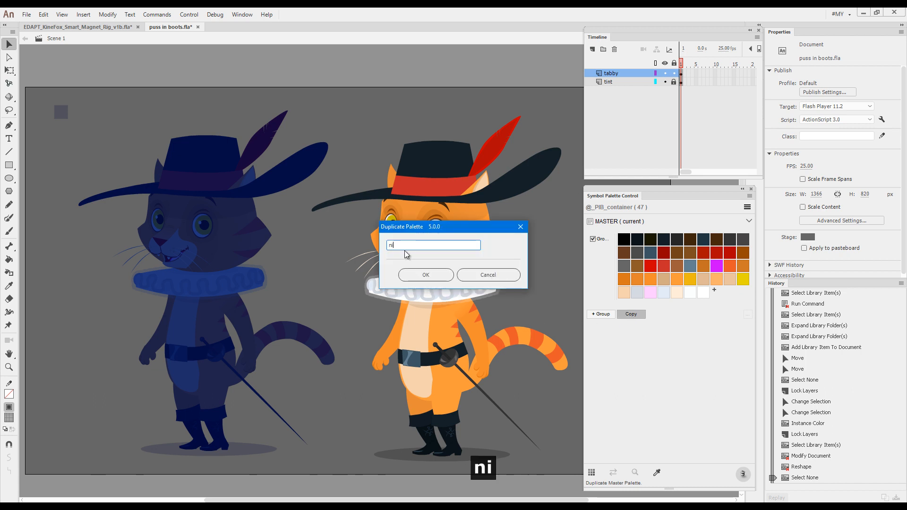
{"action": "left_click", "coordinate": [425, 274]}
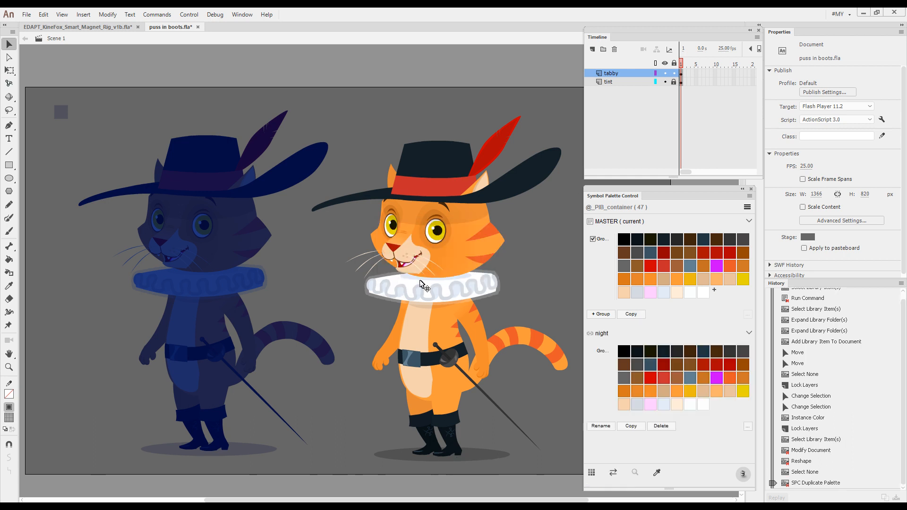
{"action": "mouse_move", "coordinate": [538, 164]}
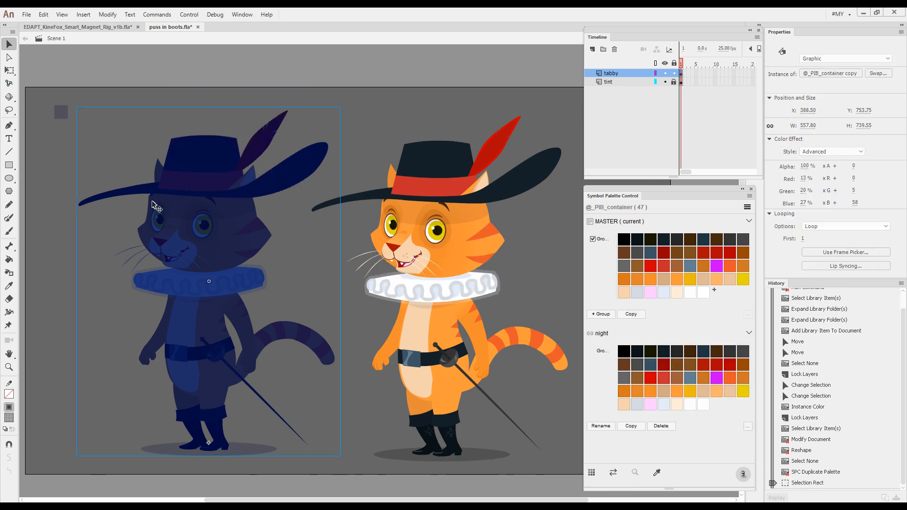
{"action": "mouse_move", "coordinate": [182, 373]}
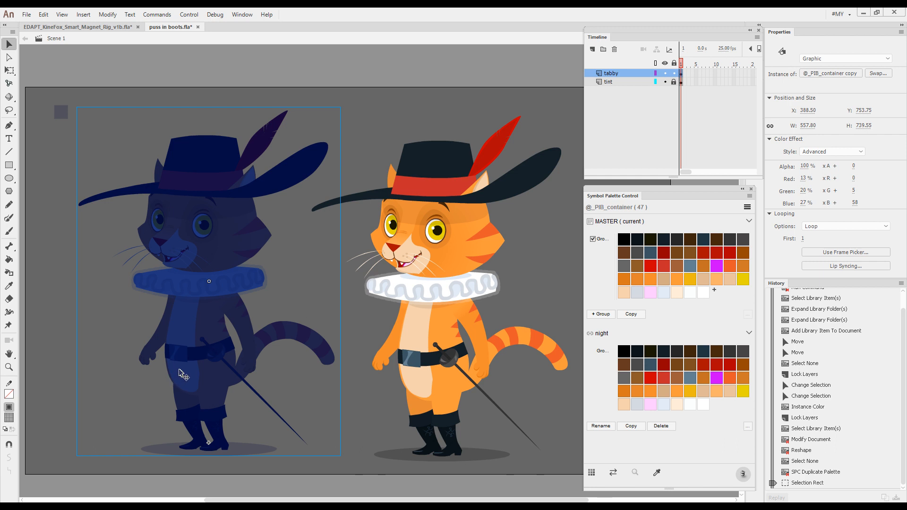
{"action": "mouse_move", "coordinate": [747, 379]}
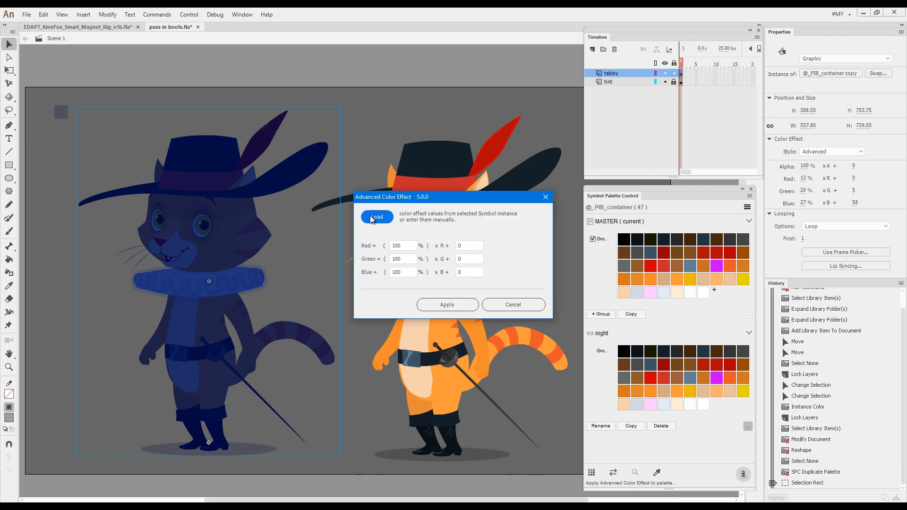
- Load the blue cat's advanced colour effect and apply it to the night palette
{"action": "left_click", "coordinate": [377, 217]}
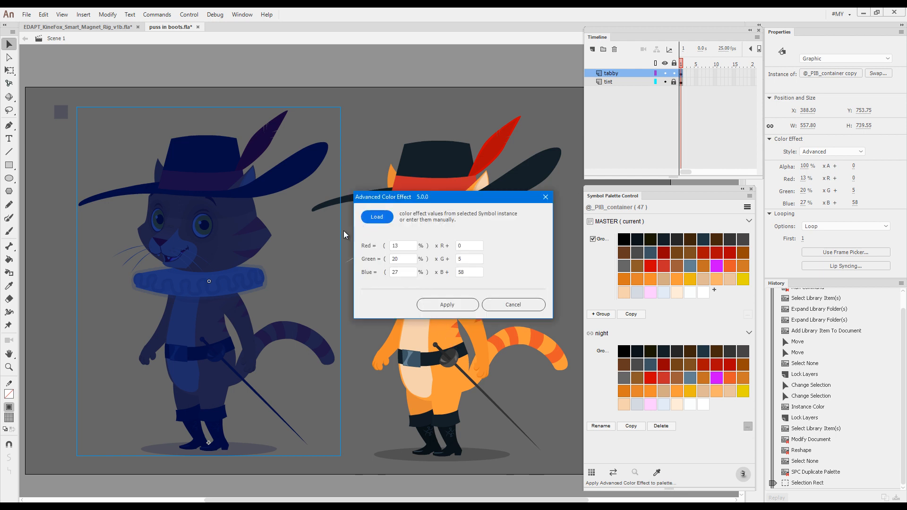
{"action": "mouse_move", "coordinate": [235, 233]}
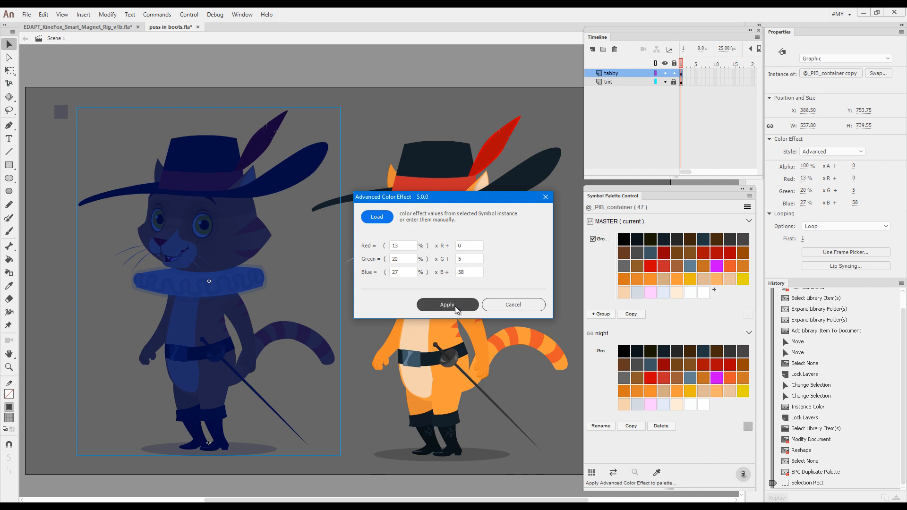
{"action": "left_click", "coordinate": [447, 306]}
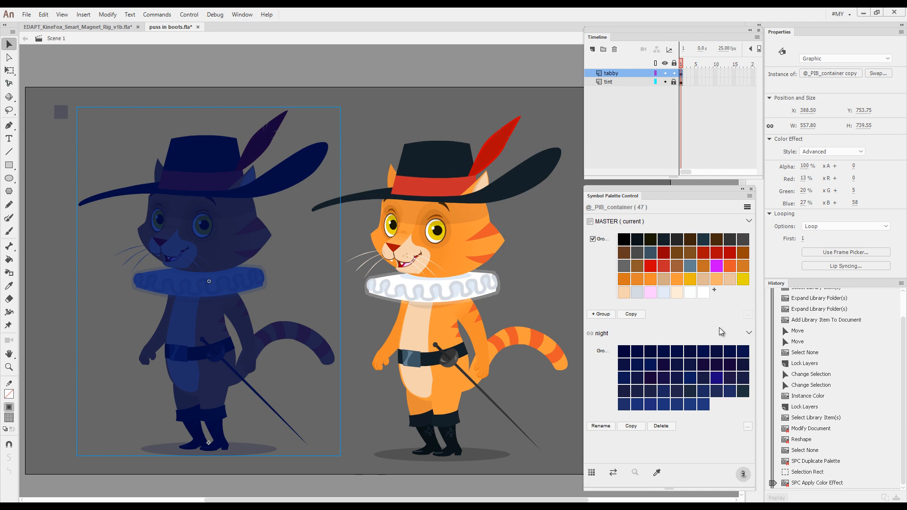
{"action": "mouse_move", "coordinate": [655, 358]}
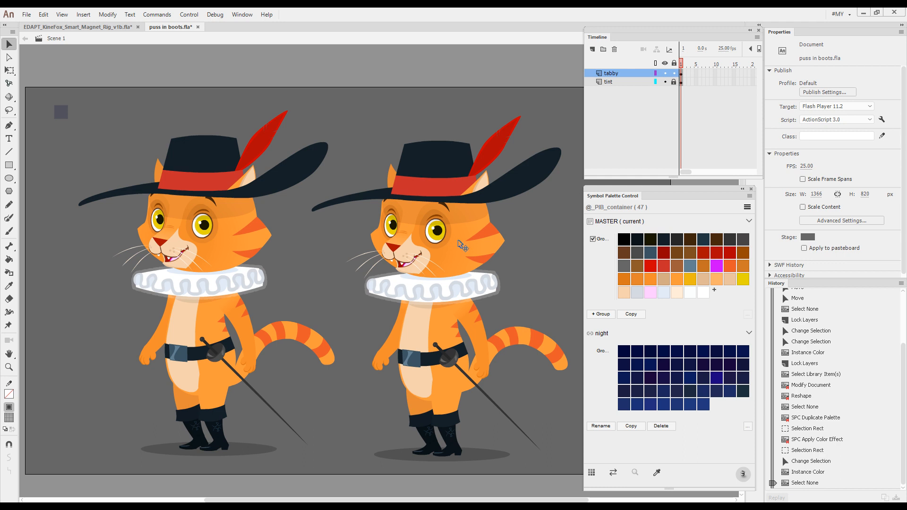
{"action": "mouse_move", "coordinate": [482, 237]}
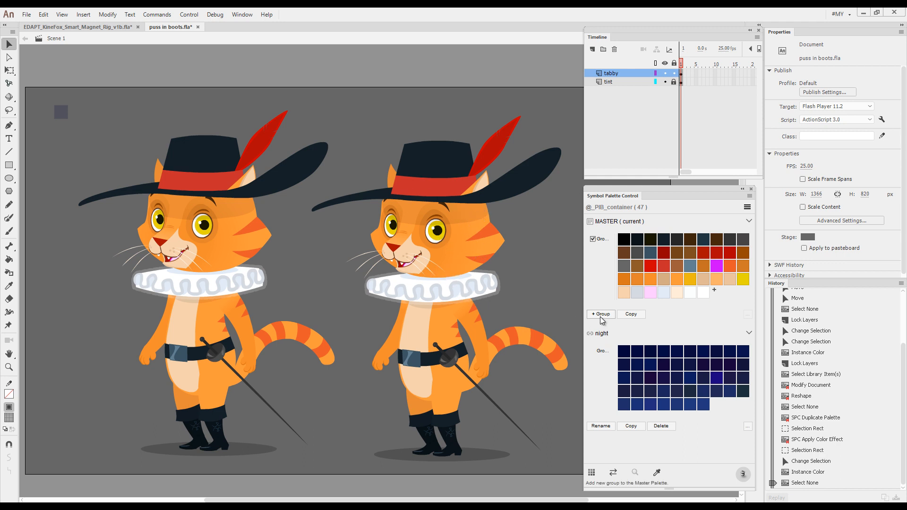
- Add a new colour group with the default name to the palettes
{"action": "left_click", "coordinate": [601, 314]}
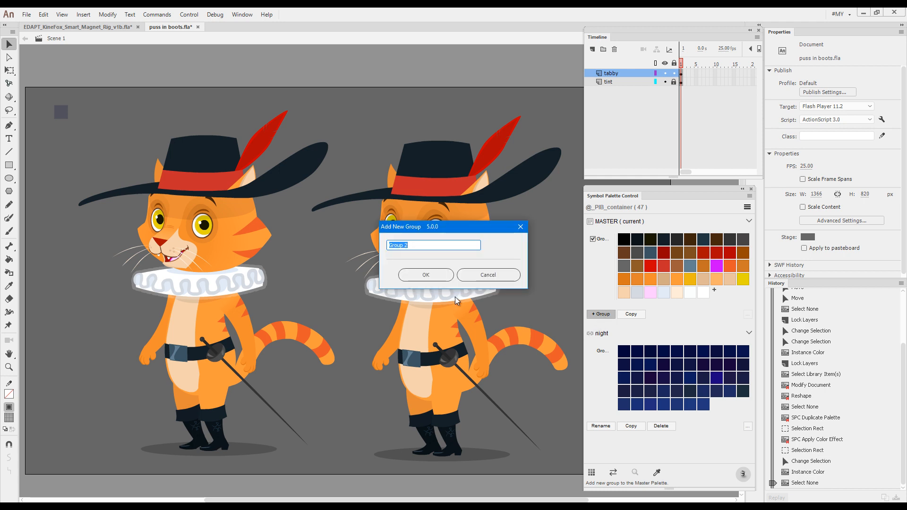
{"action": "left_click", "coordinate": [425, 275]}
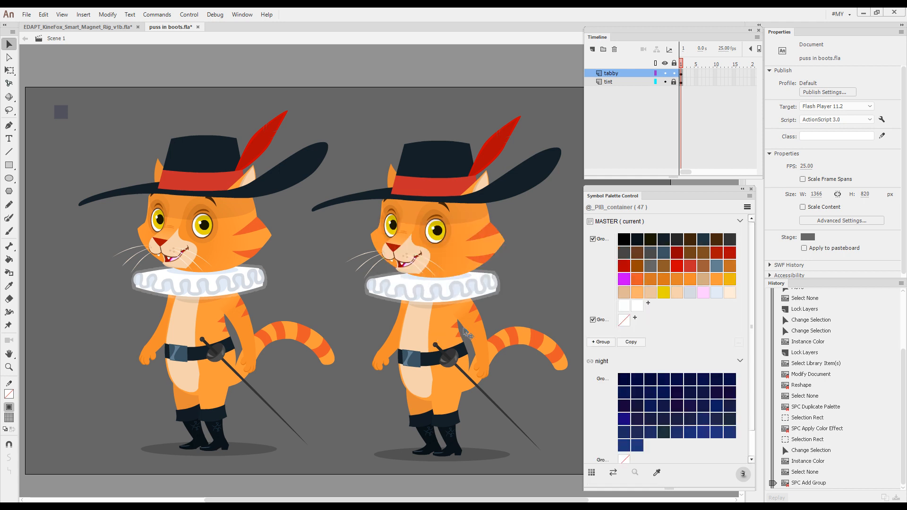
{"action": "mouse_move", "coordinate": [510, 241]}
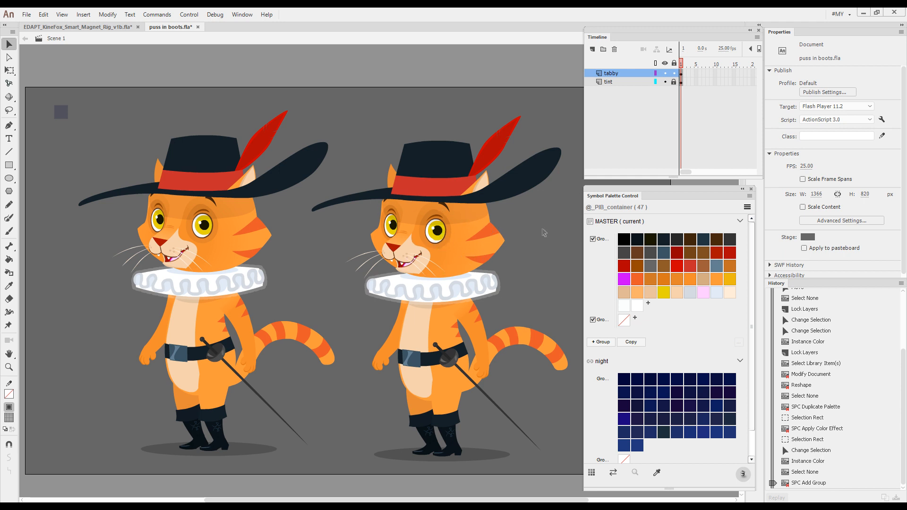
{"action": "key", "text": "ctrl+space"}
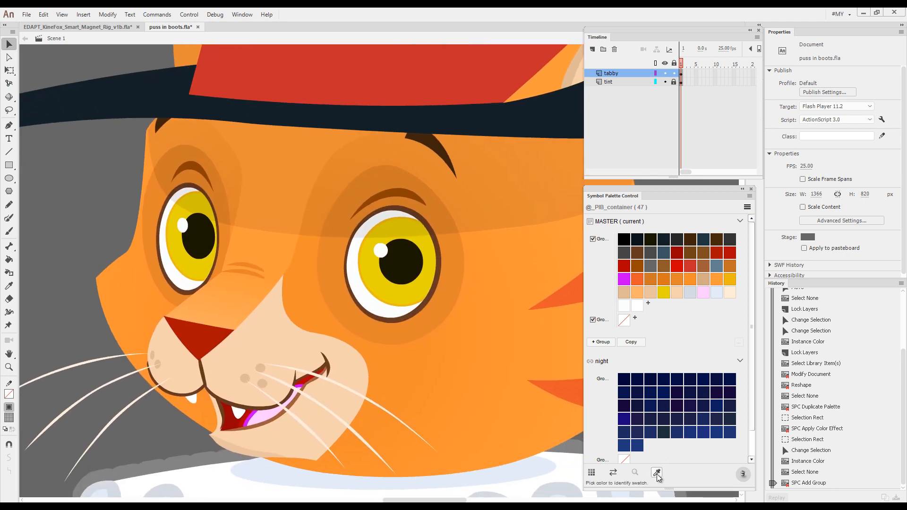
- Identify the eye-white swatch #FDFFFF by sampling the cat's eye on stage
{"action": "left_click", "coordinate": [657, 473]}
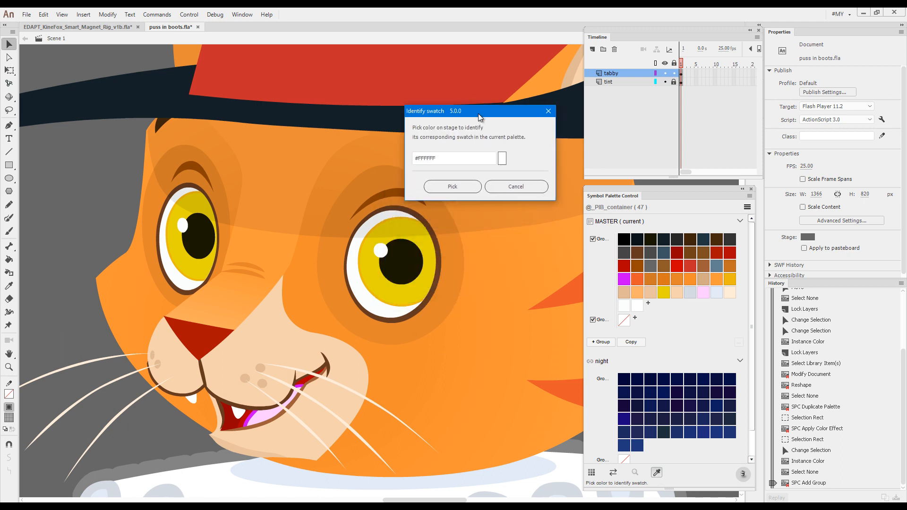
{"action": "left_click", "coordinate": [502, 158]}
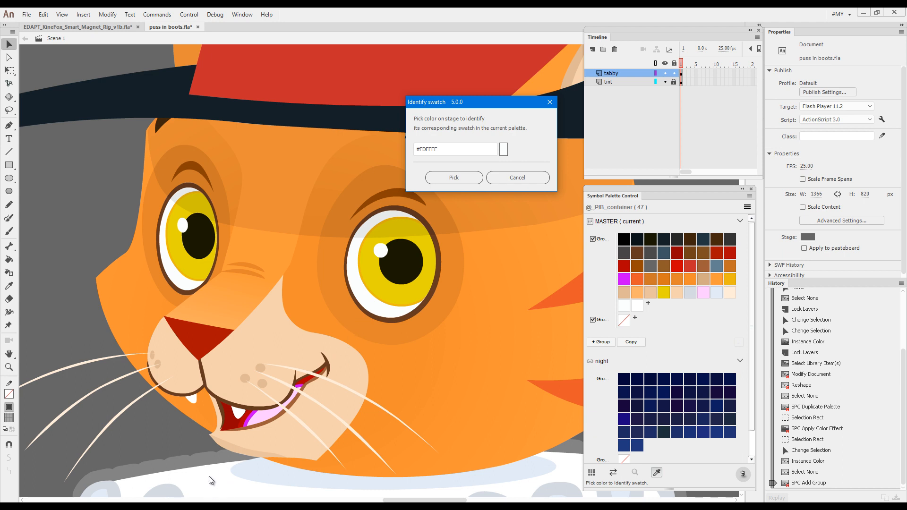
{"action": "left_click", "coordinate": [503, 149]}
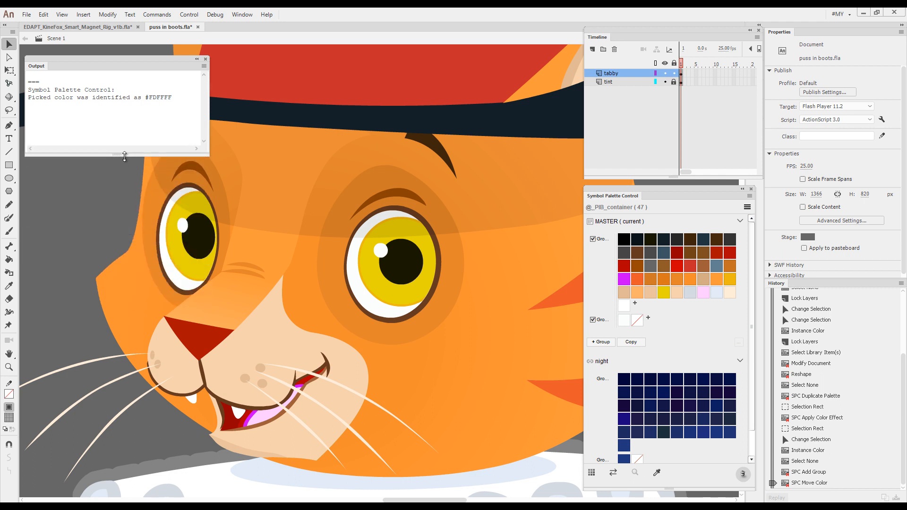
{"action": "mouse_move", "coordinate": [656, 472]}
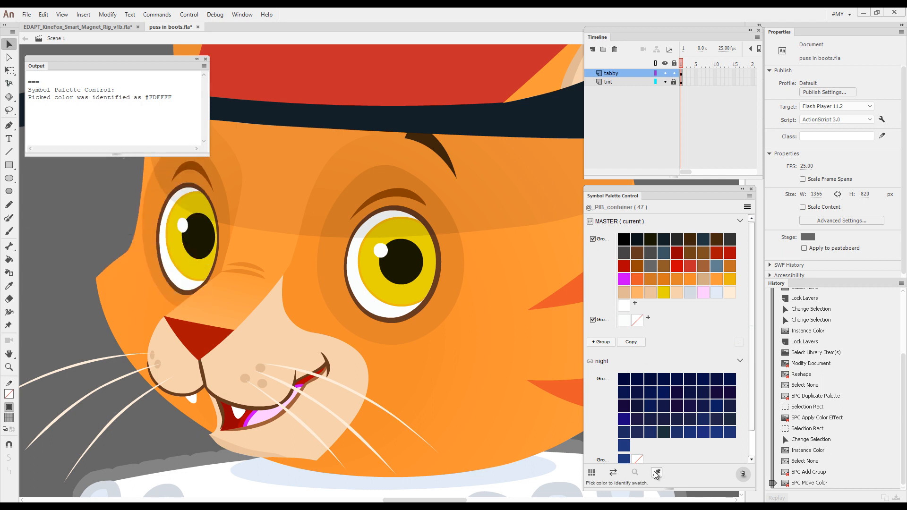
{"action": "left_click", "coordinate": [656, 473]}
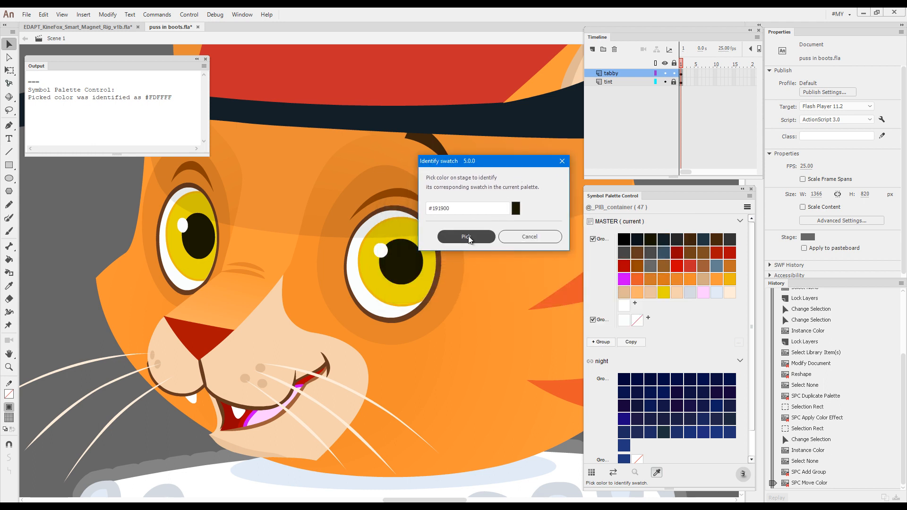
- Identify the pupil colour #191900 and move its swatch into the second group
{"action": "left_click", "coordinate": [466, 236]}
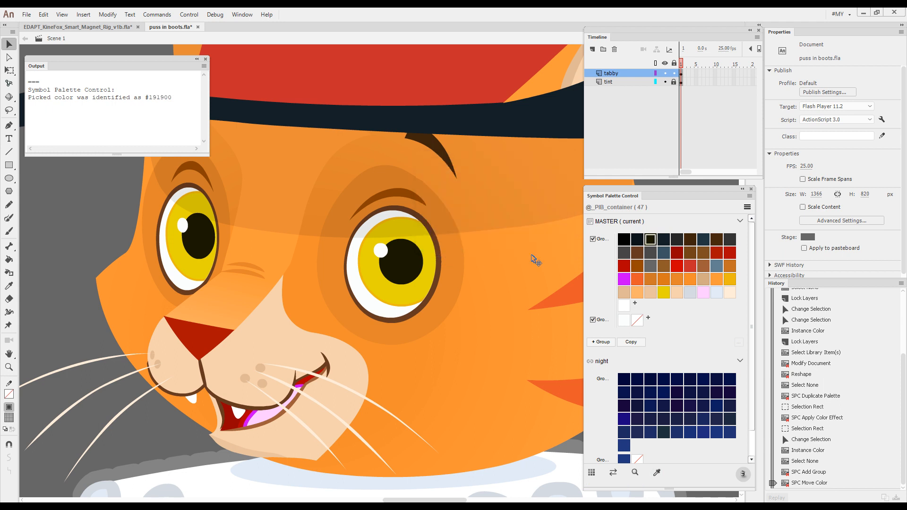
{"action": "left_click", "coordinate": [632, 321]}
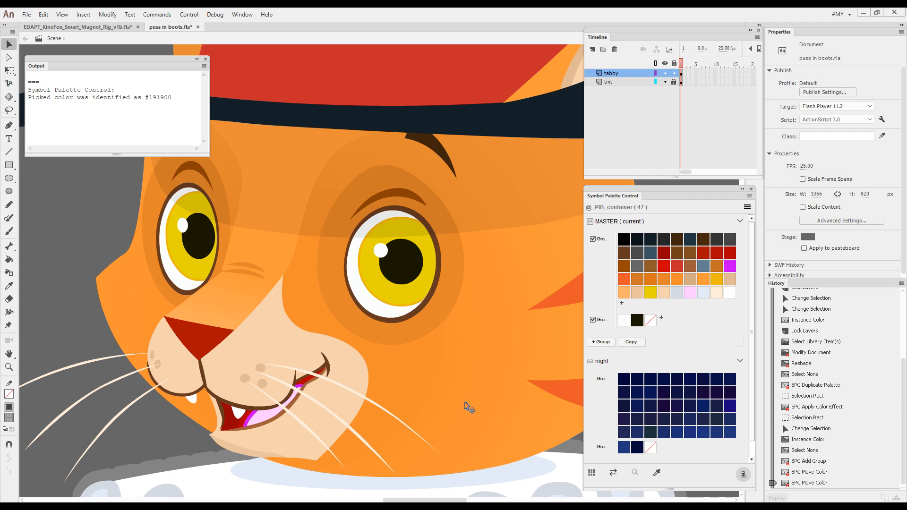
{"action": "mouse_move", "coordinate": [658, 293]}
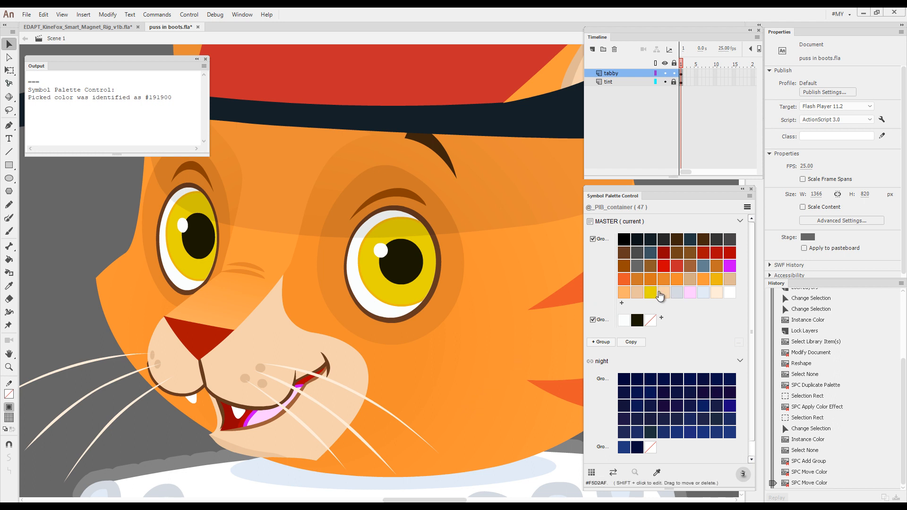
{"action": "mouse_move", "coordinate": [668, 296]}
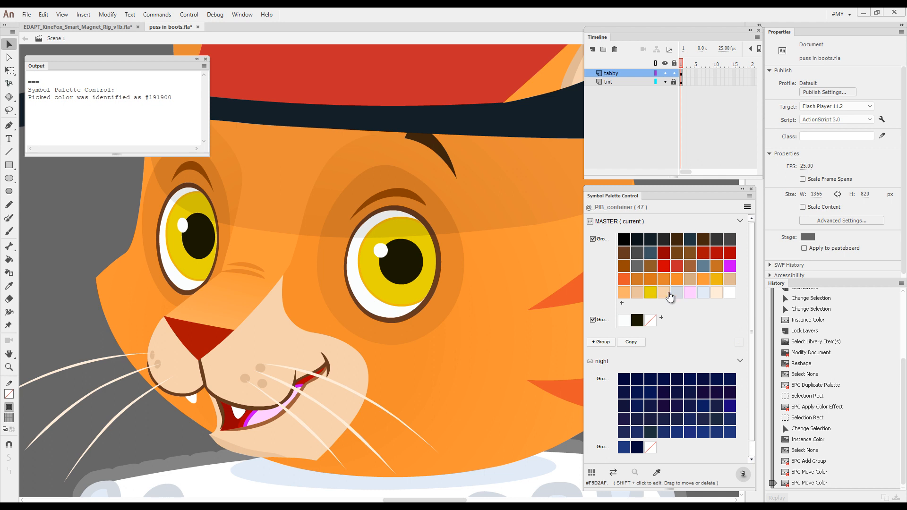
{"action": "mouse_move", "coordinate": [650, 295]}
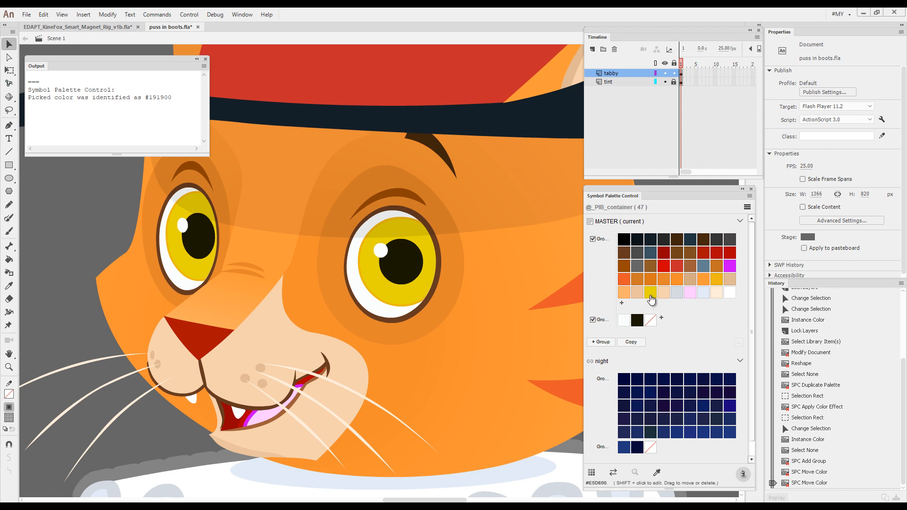
{"action": "left_click", "coordinate": [650, 292]}
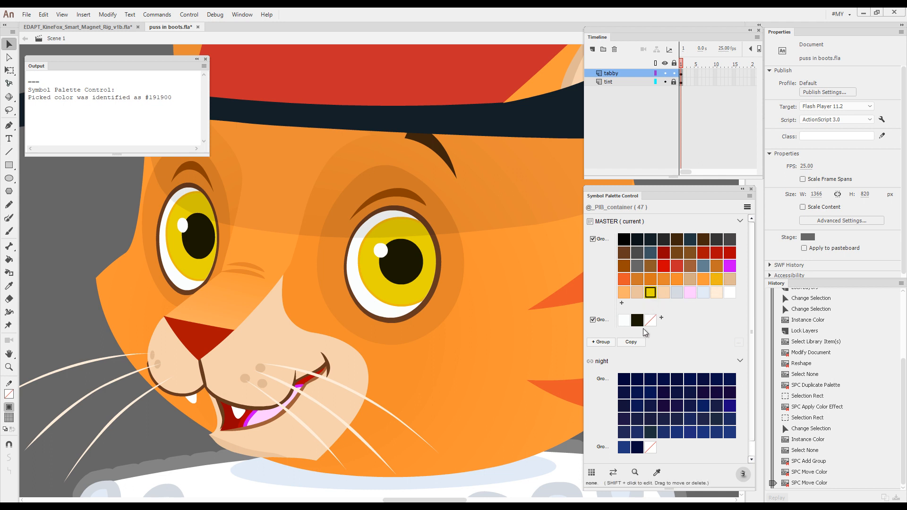
- Move the yellow iris swatch into the second colour group
{"action": "left_click", "coordinate": [636, 472]}
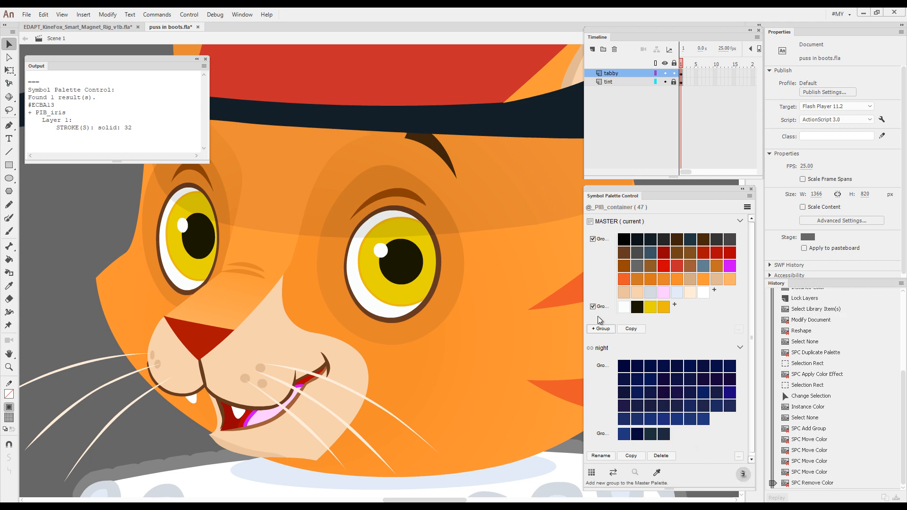
{"action": "mouse_move", "coordinate": [589, 293]}
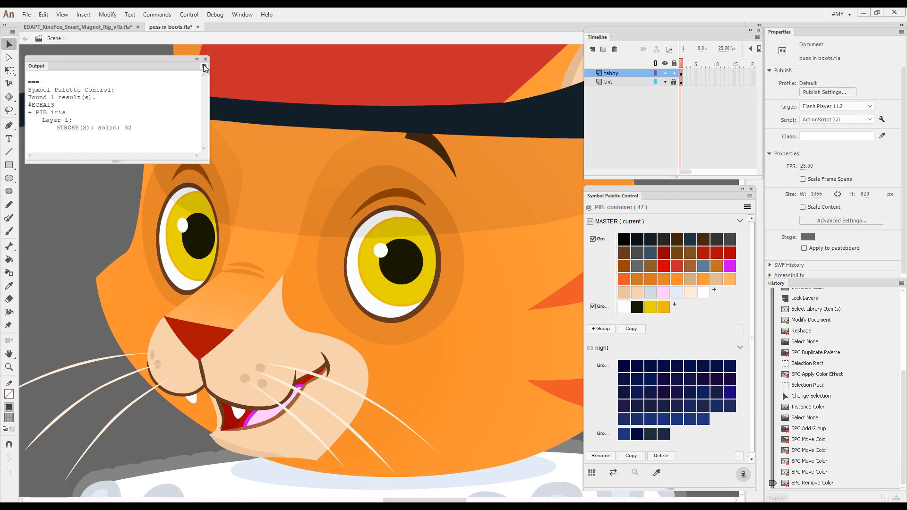
- Close the Output panel and swap the cat's colours from MASTER to the night palette
{"action": "left_click", "coordinate": [205, 58]}
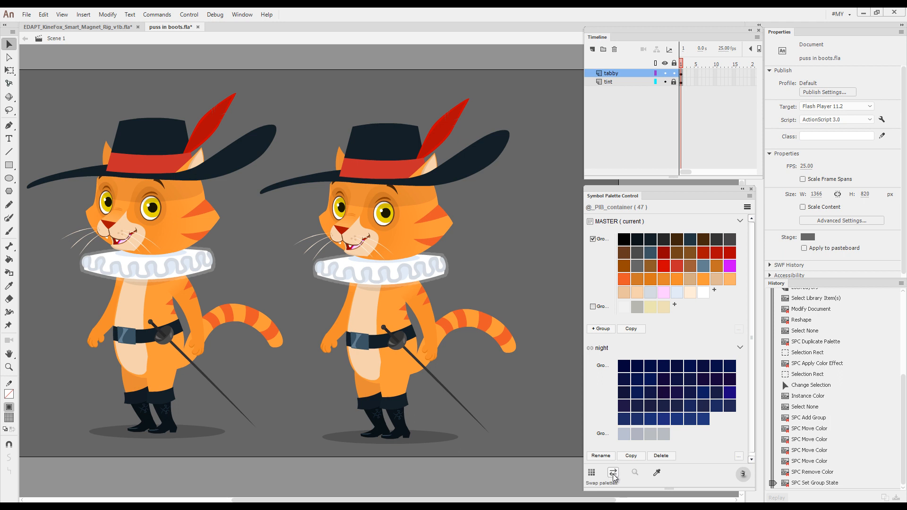
{"action": "left_click", "coordinate": [612, 473]}
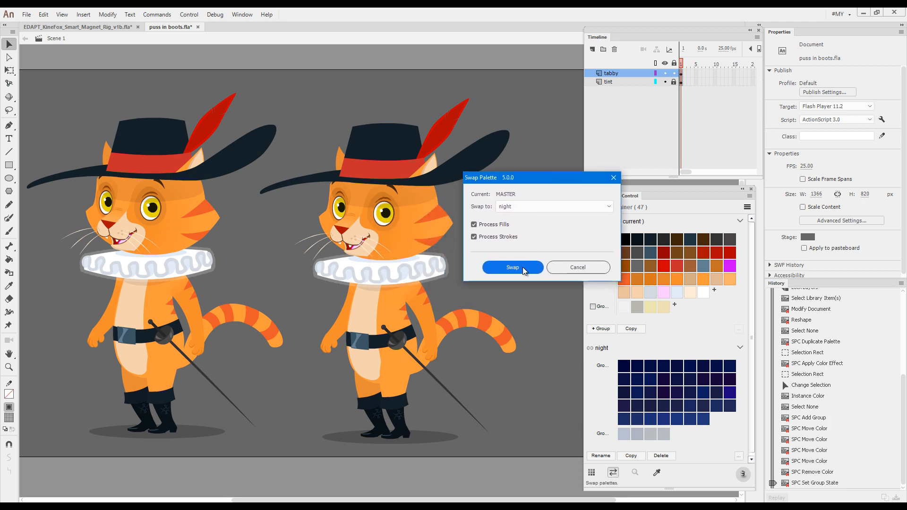
{"action": "left_click", "coordinate": [511, 267]}
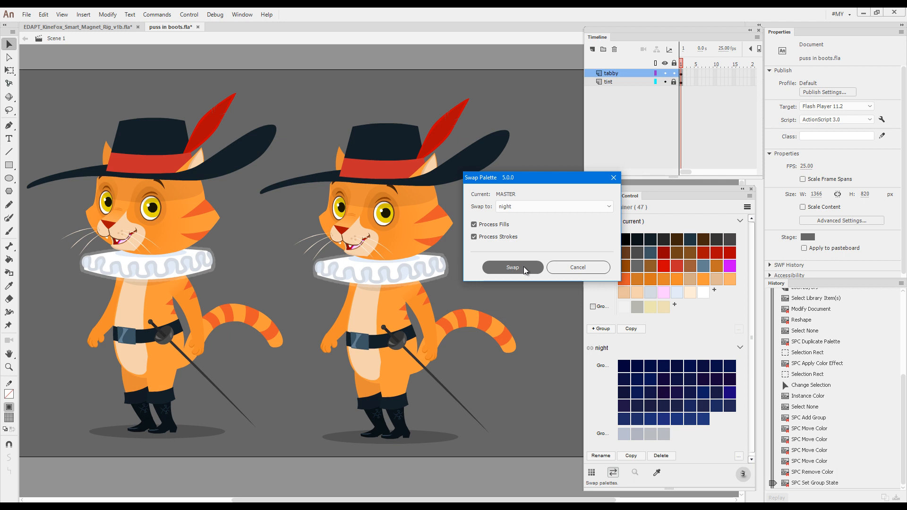
{"action": "left_click", "coordinate": [512, 268]}
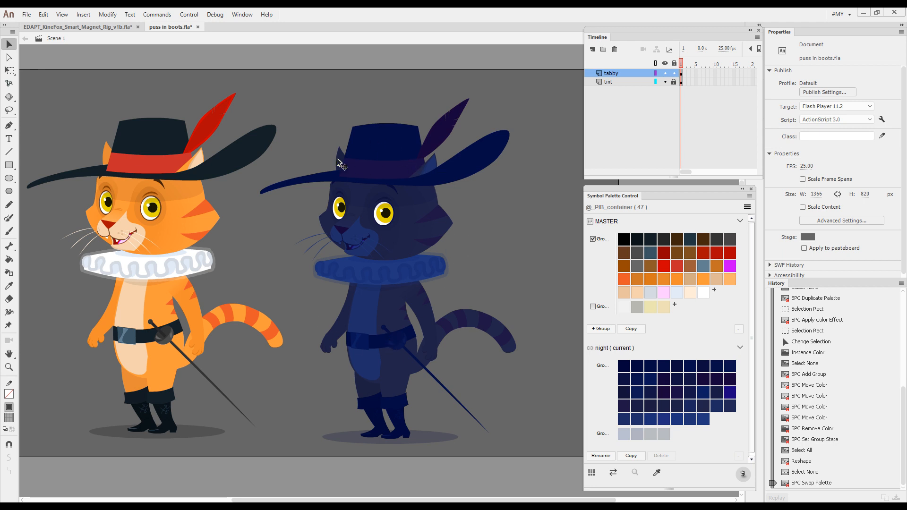
{"action": "mouse_move", "coordinate": [419, 300]}
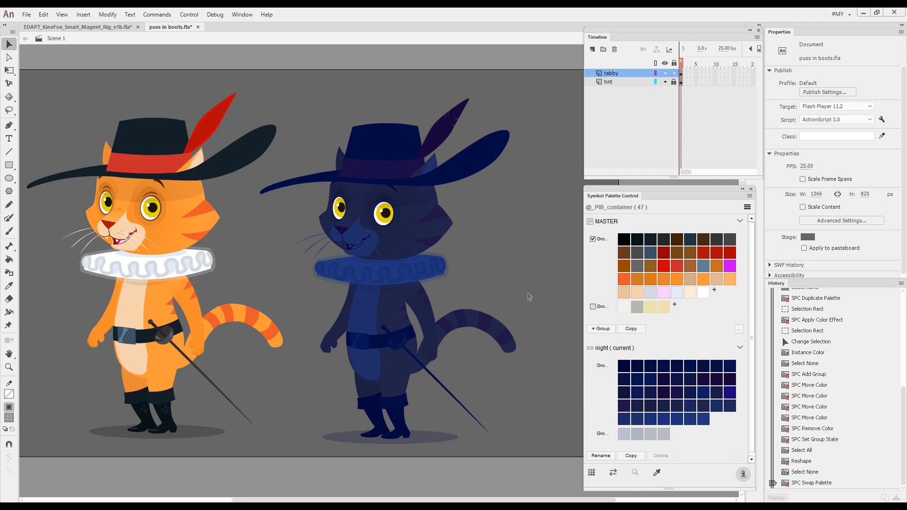
{"action": "mouse_move", "coordinate": [385, 281]}
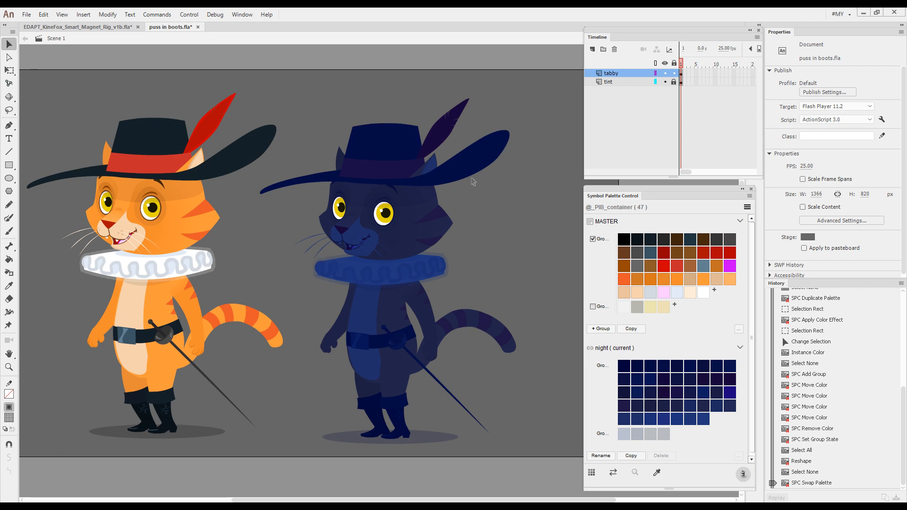
{"action": "mouse_move", "coordinate": [491, 348]}
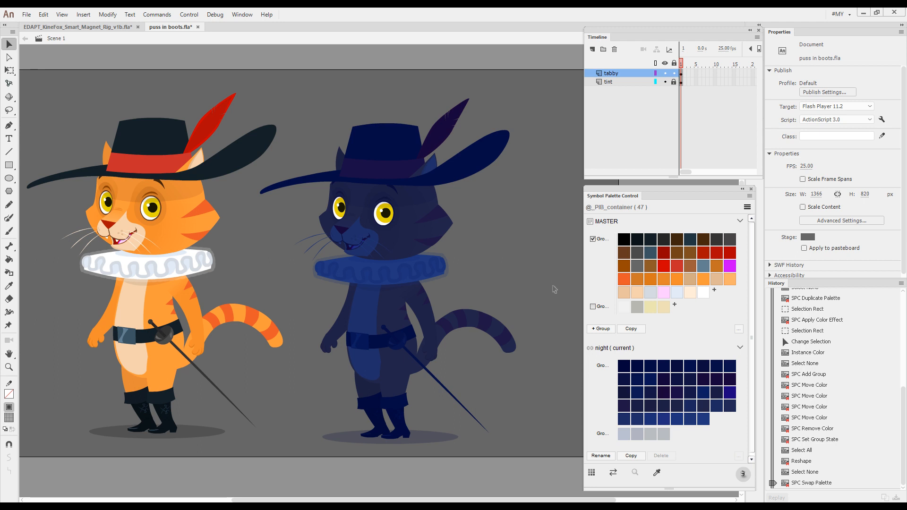
{"action": "mouse_move", "coordinate": [551, 291]}
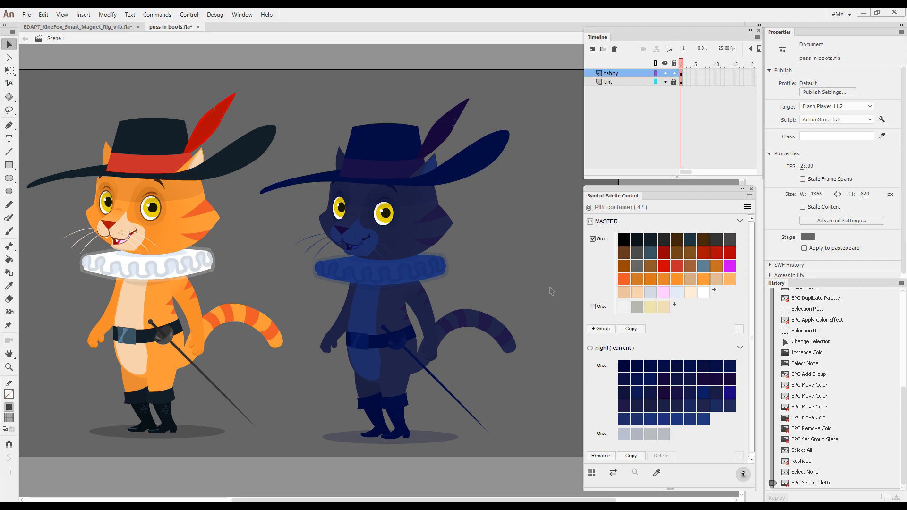
{"action": "mouse_move", "coordinate": [545, 295]}
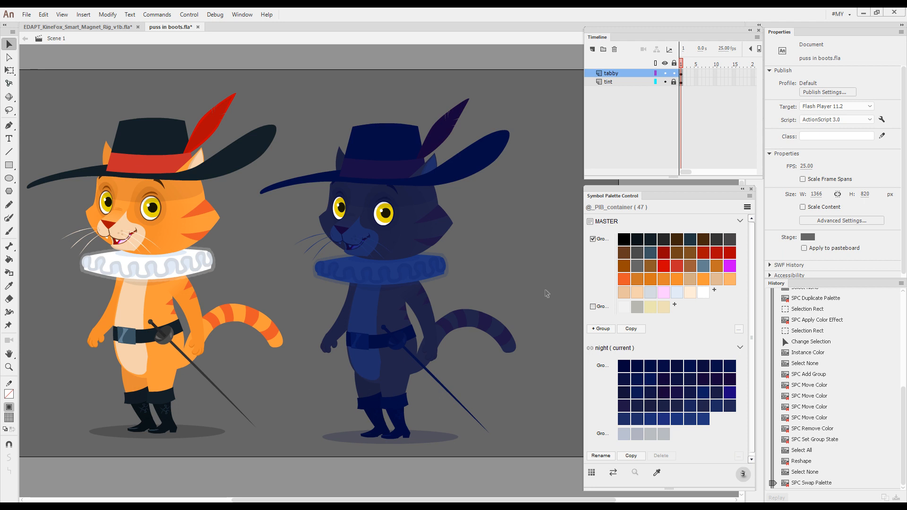
{"action": "mouse_move", "coordinate": [539, 292]}
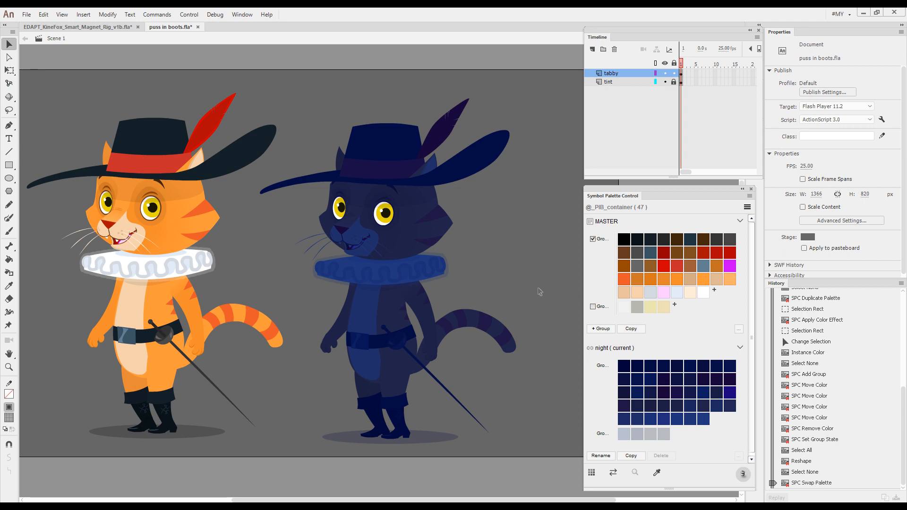
{"action": "mouse_move", "coordinate": [542, 287]}
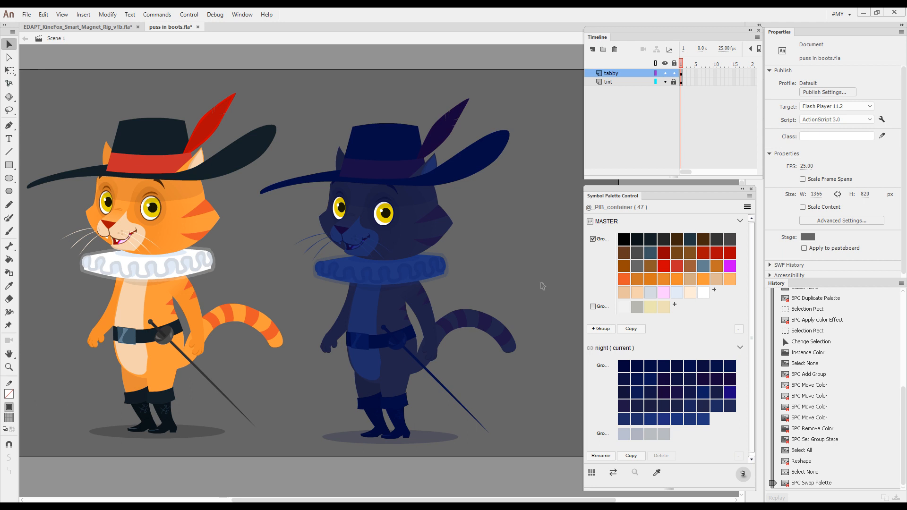